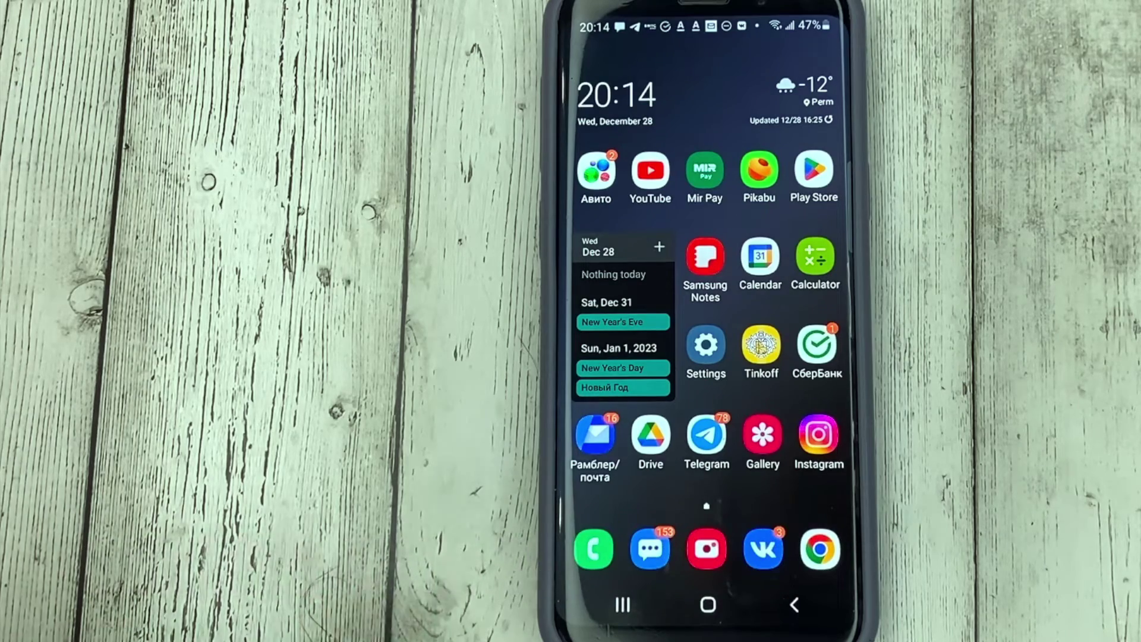
- Launch Telegram from the Android home screen to show the chat list
{"action": "left_click", "coordinate": [706, 432]}
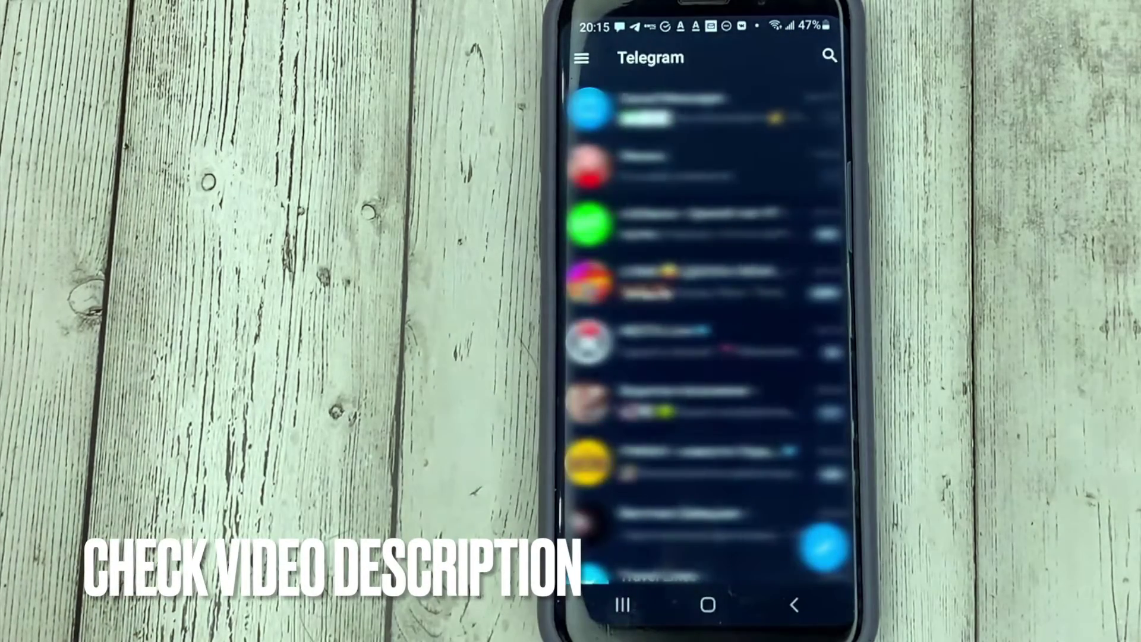